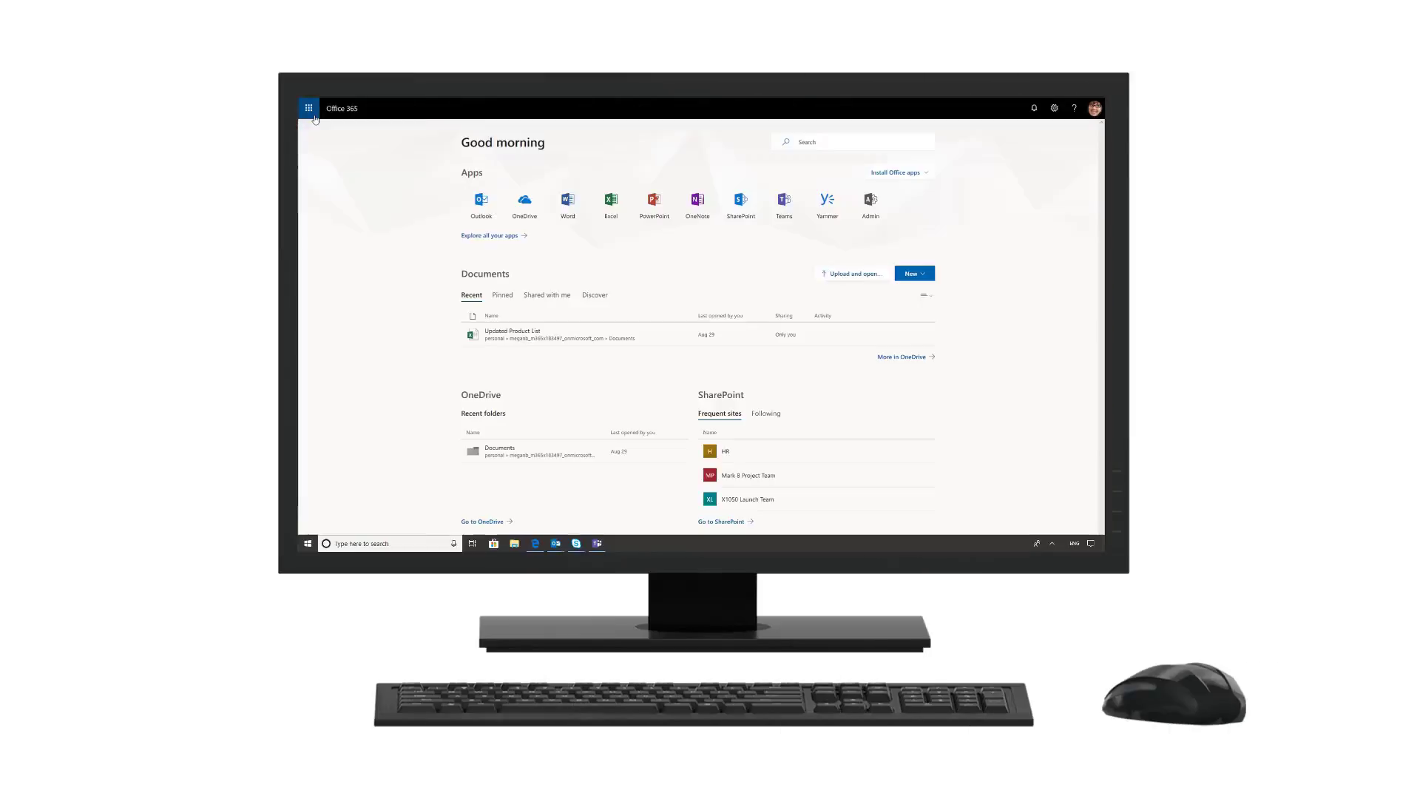
Step: Go from the Microsoft 365 admin center to the Security & Compliance admin center
click(869, 199)
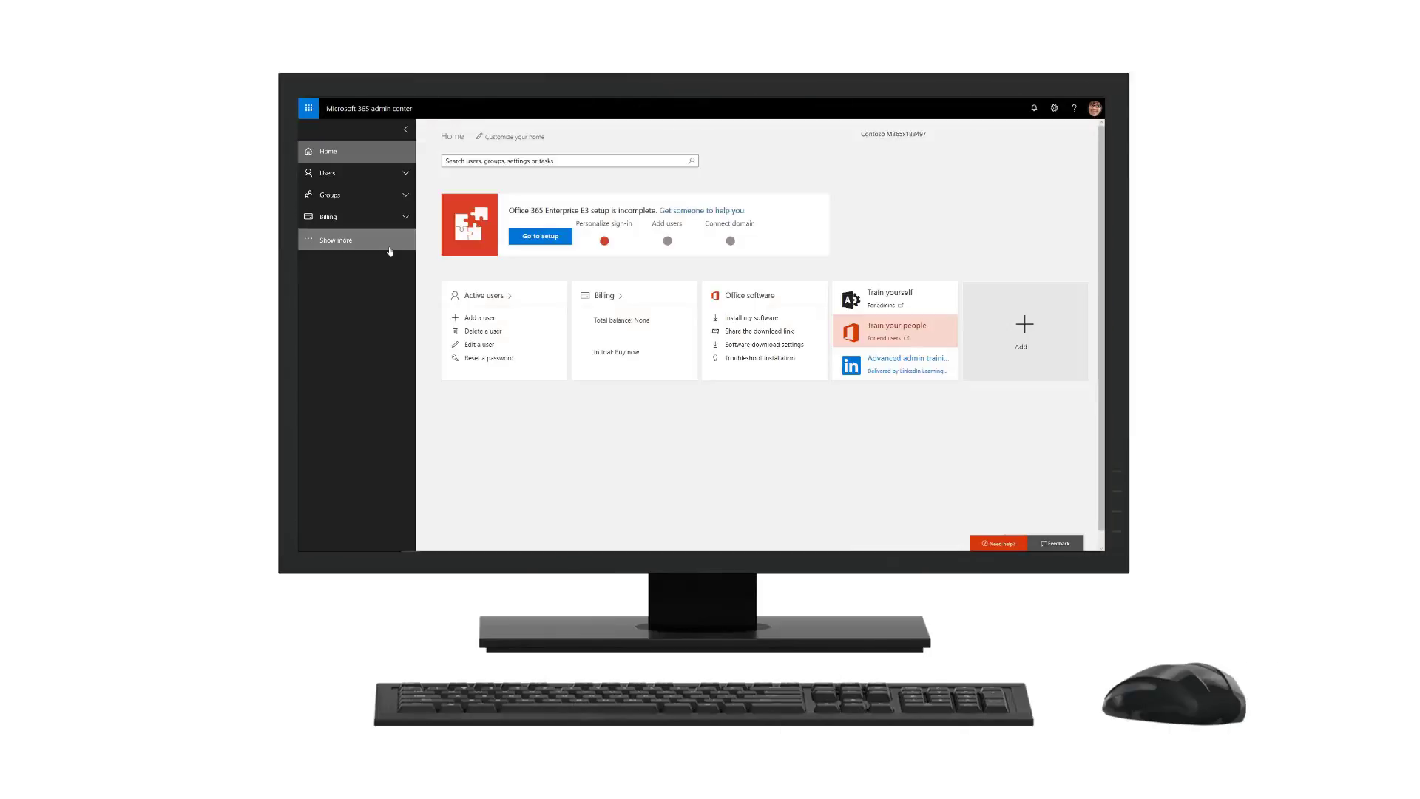
click(335, 239)
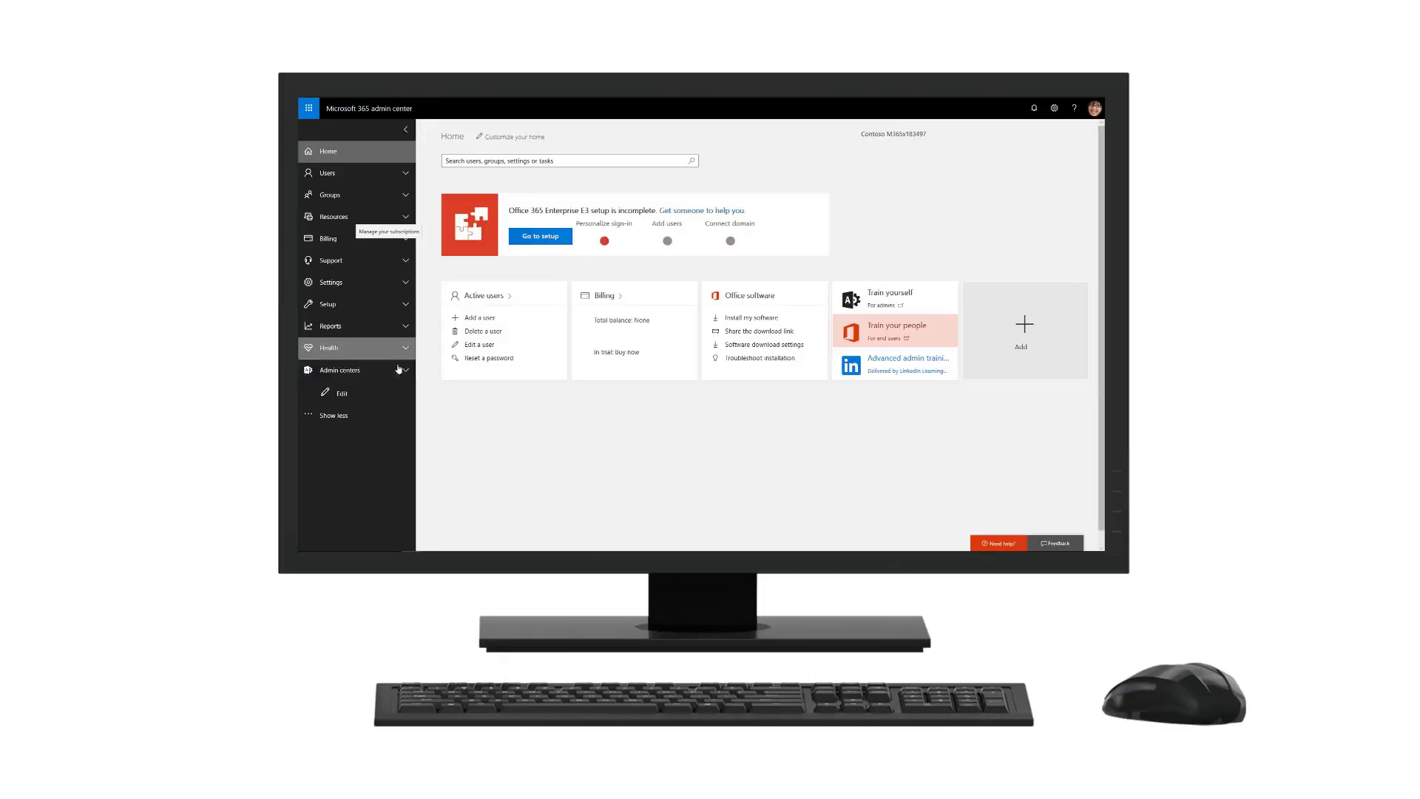
click(339, 370)
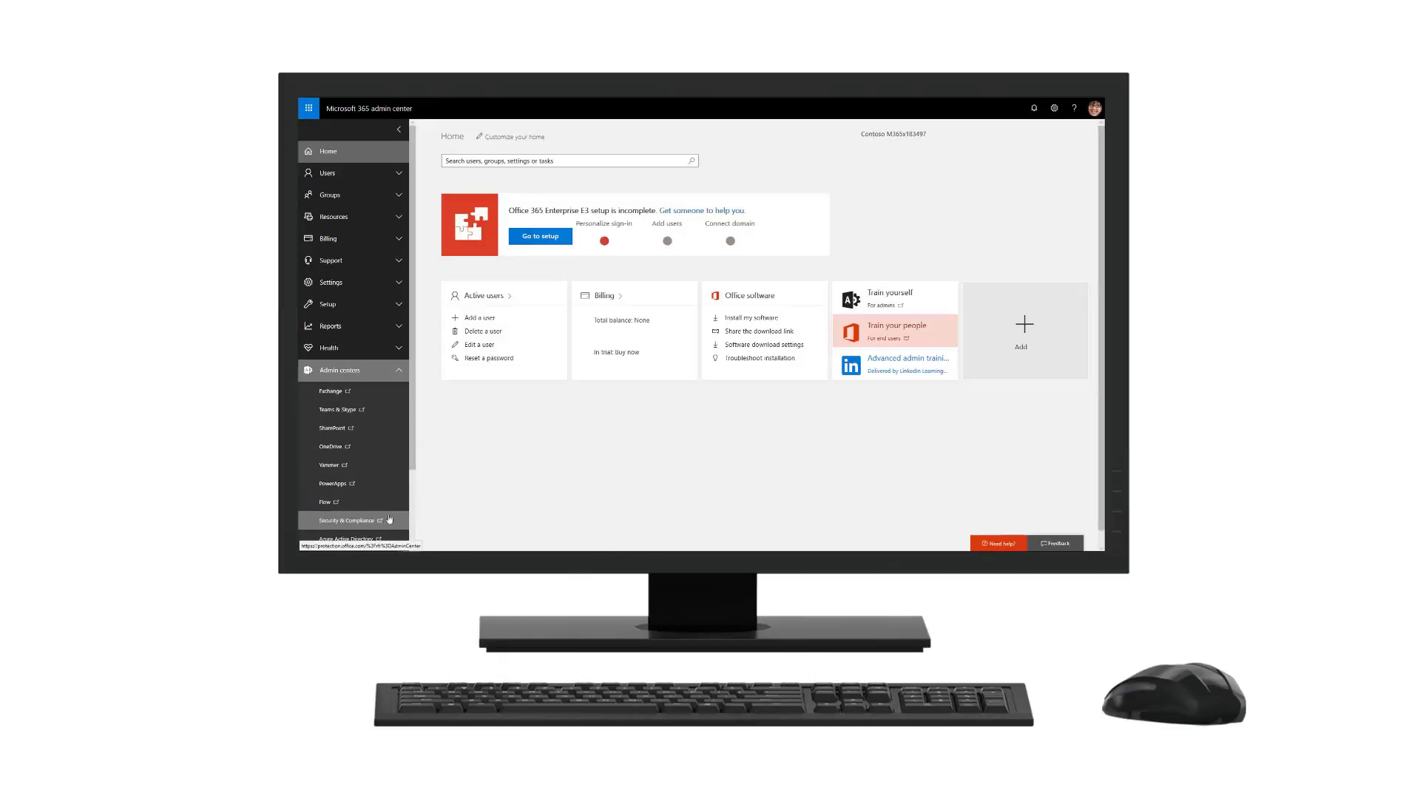
click(346, 520)
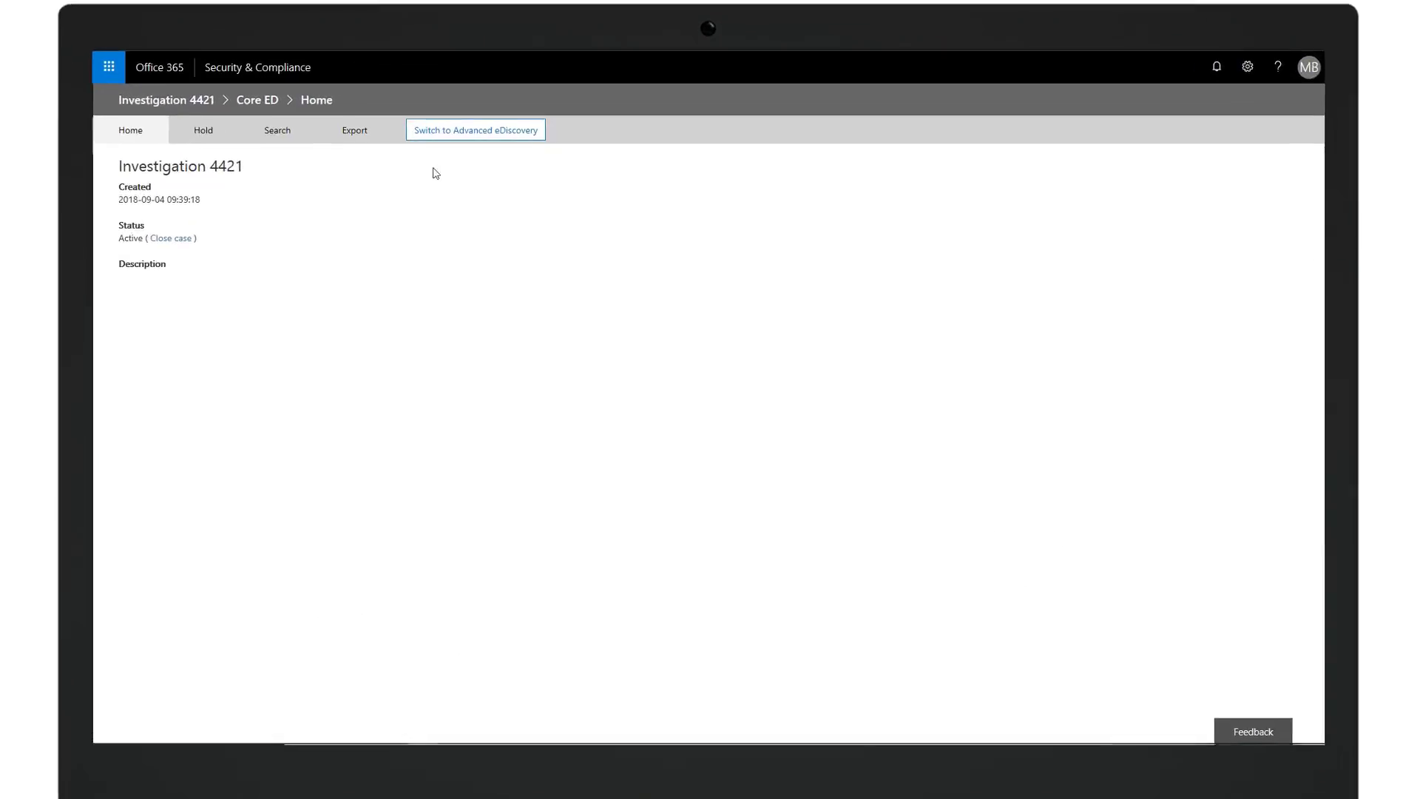
Step: Switch Investigation 4421 to Advanced eDiscovery and start a blank new search
click(475, 129)
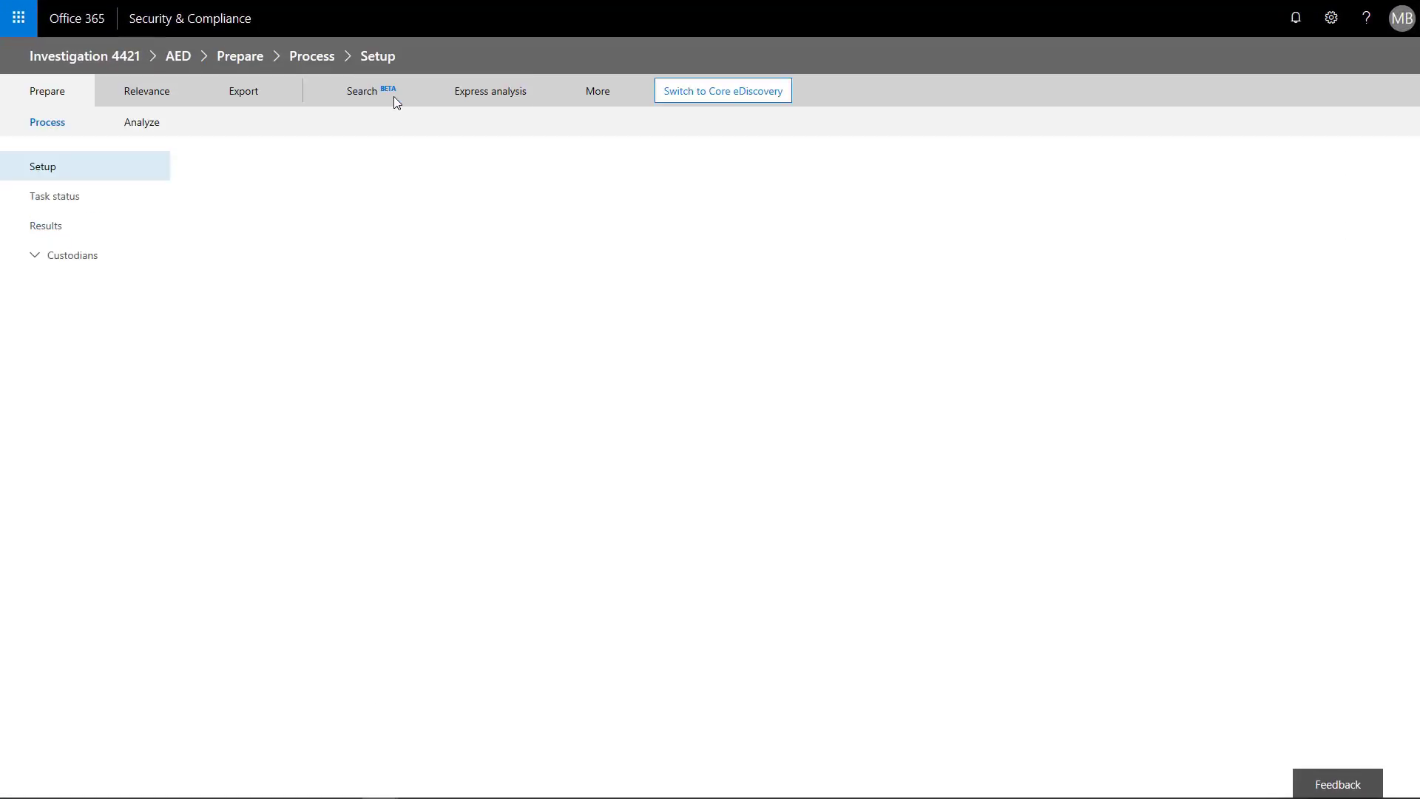
click(43, 166)
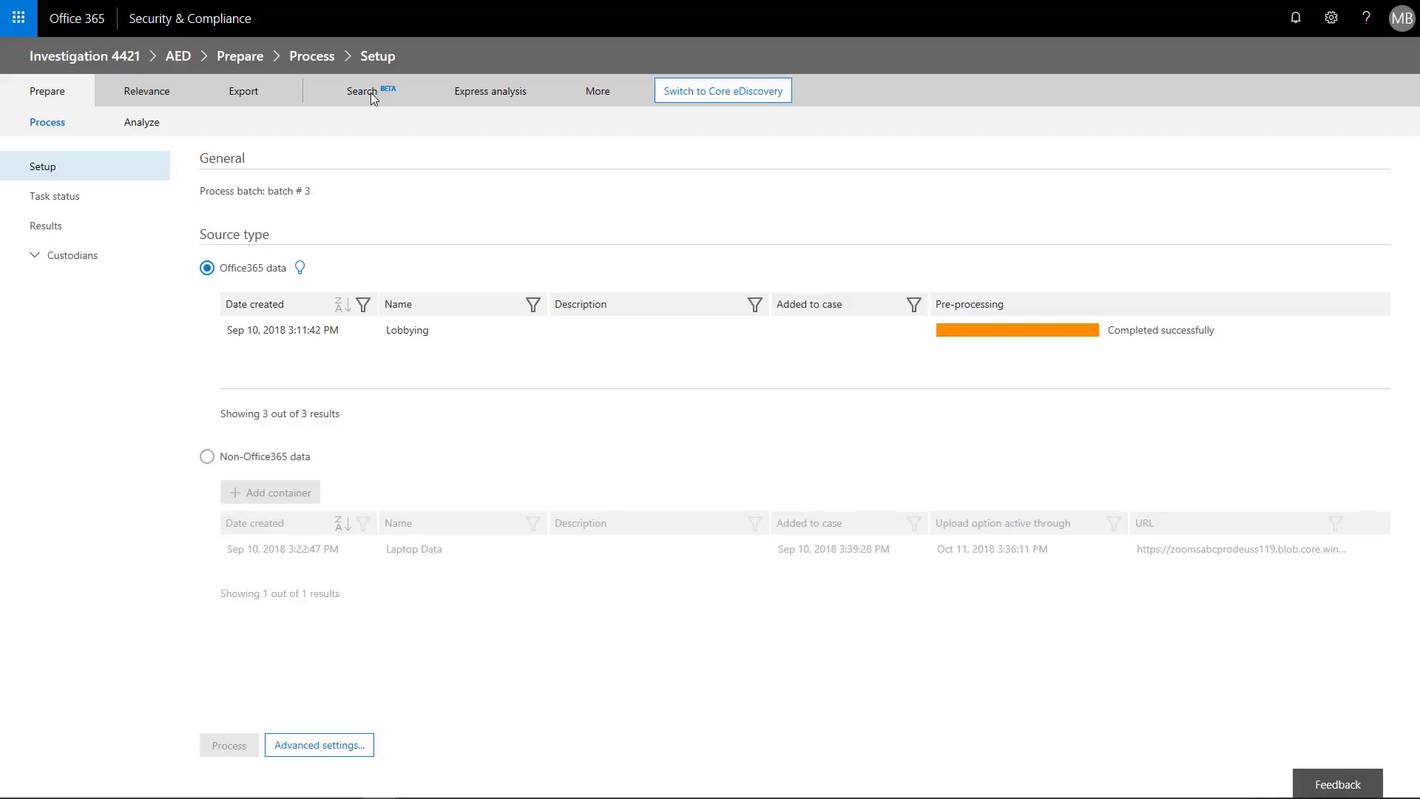
click(362, 90)
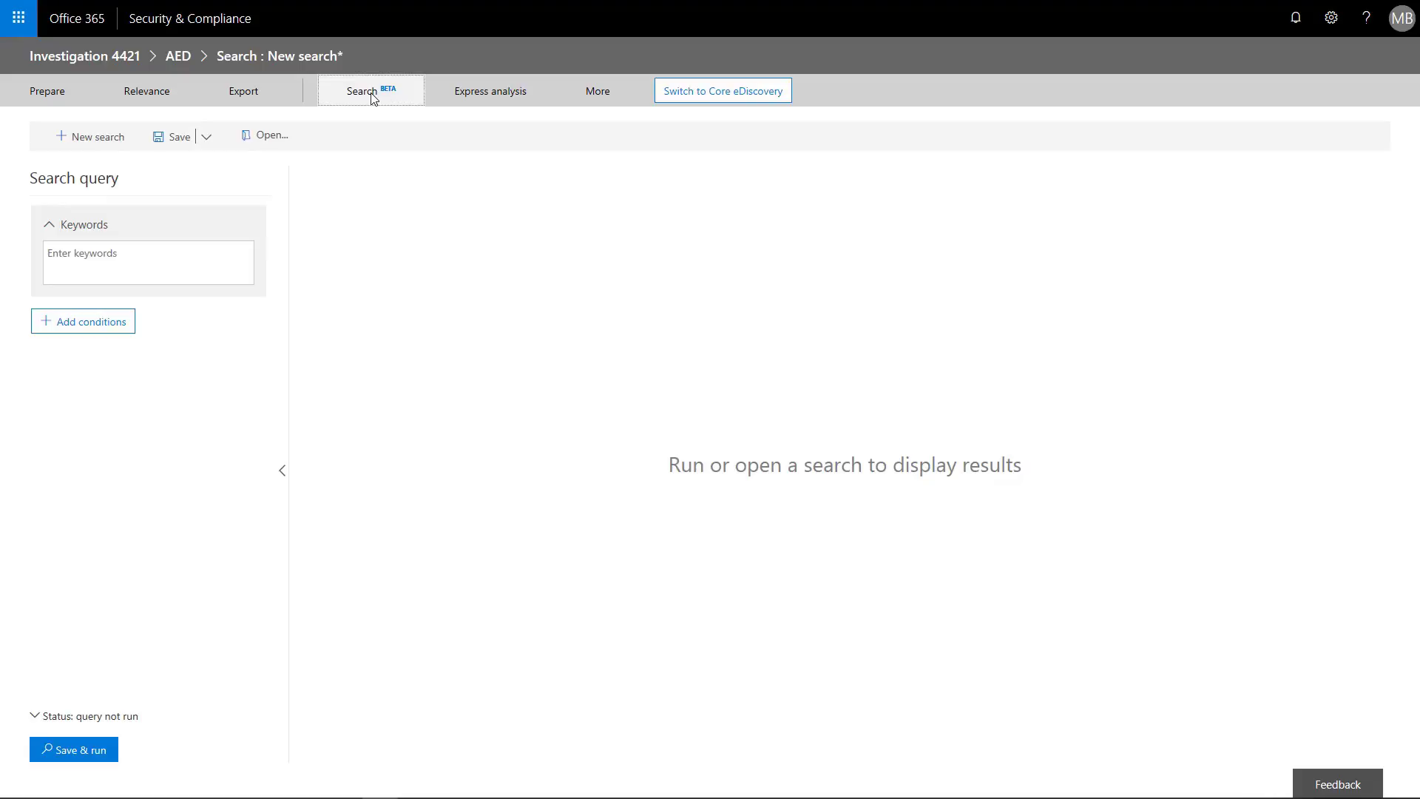
Step: Enter the keyword 'contracts' and bring up the list of additional search conditions
click(146, 262)
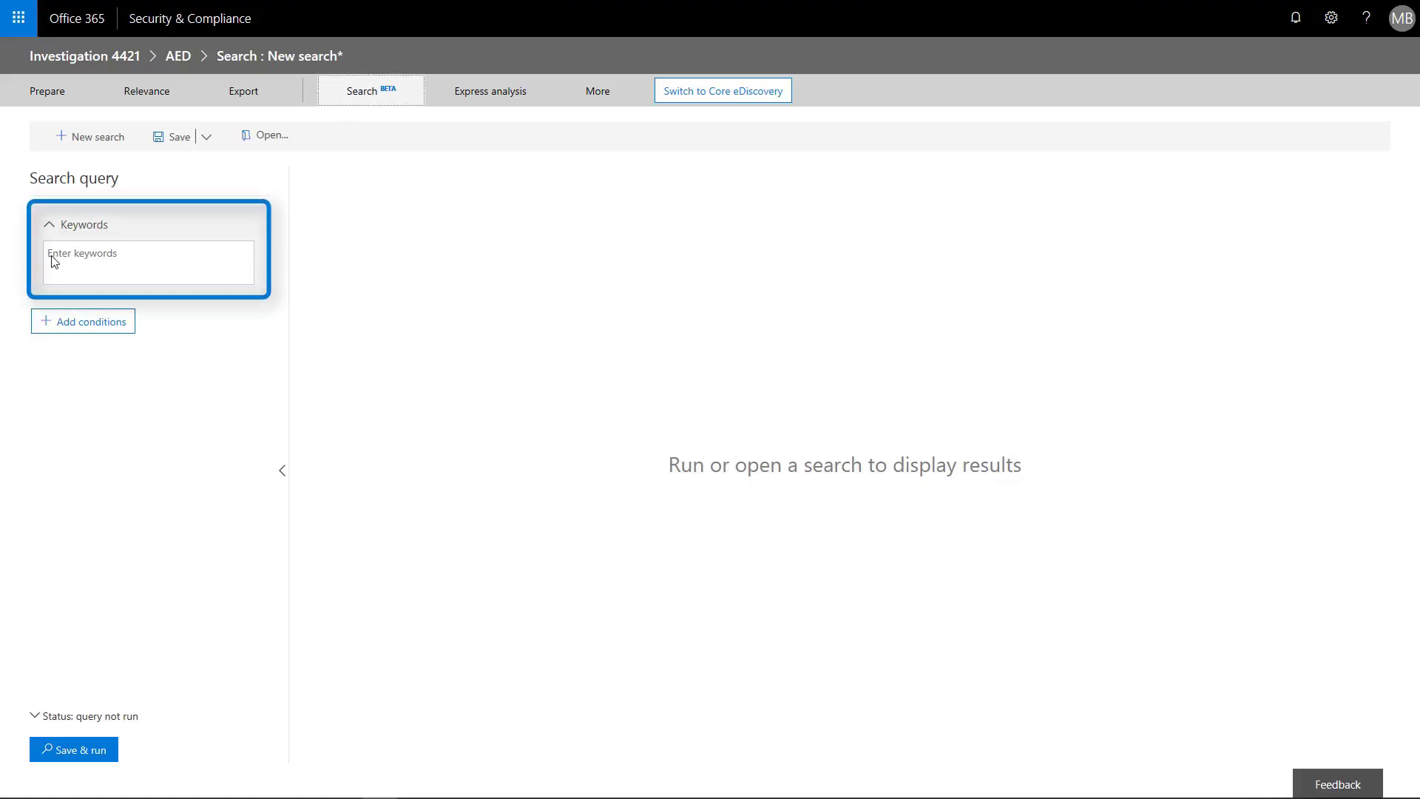
text(contract)
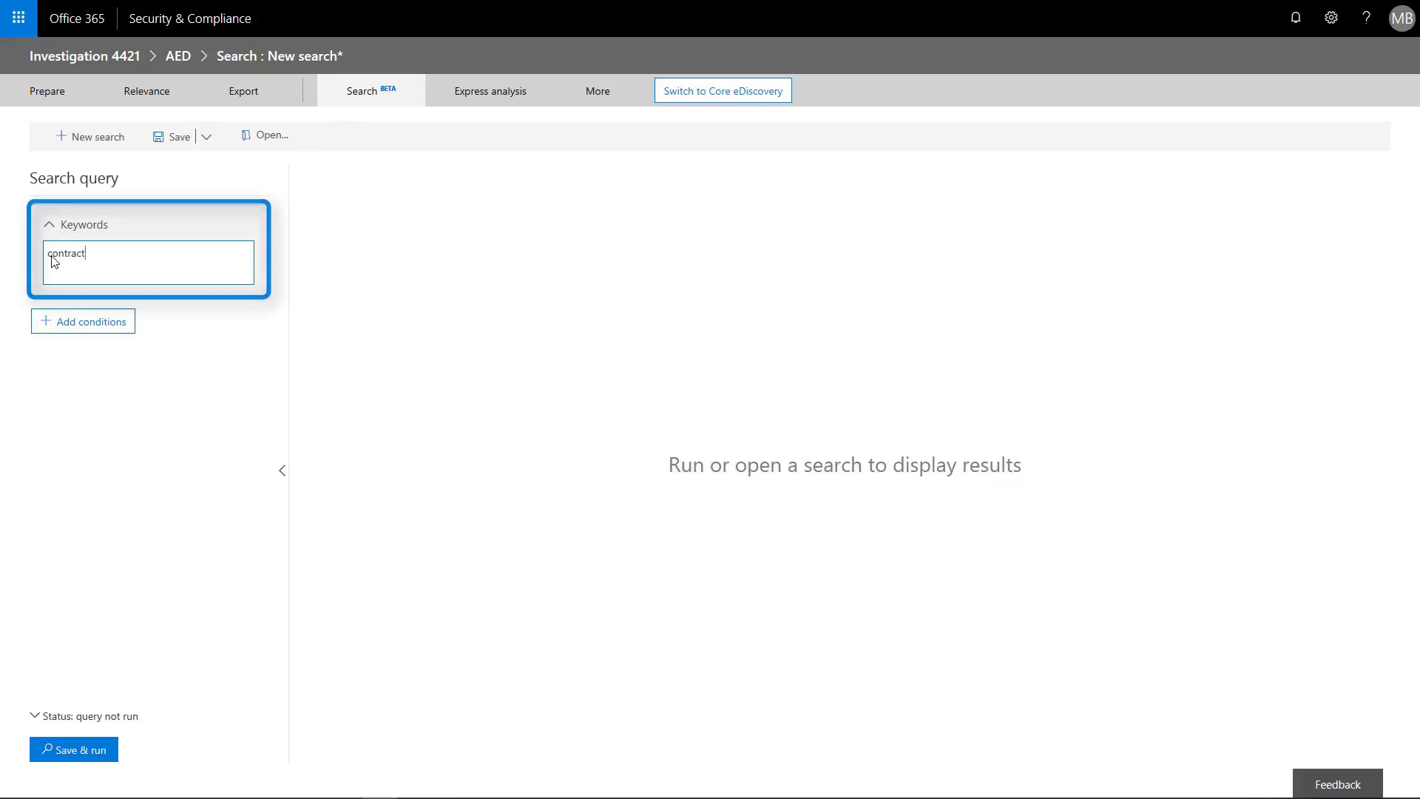
click(83, 321)
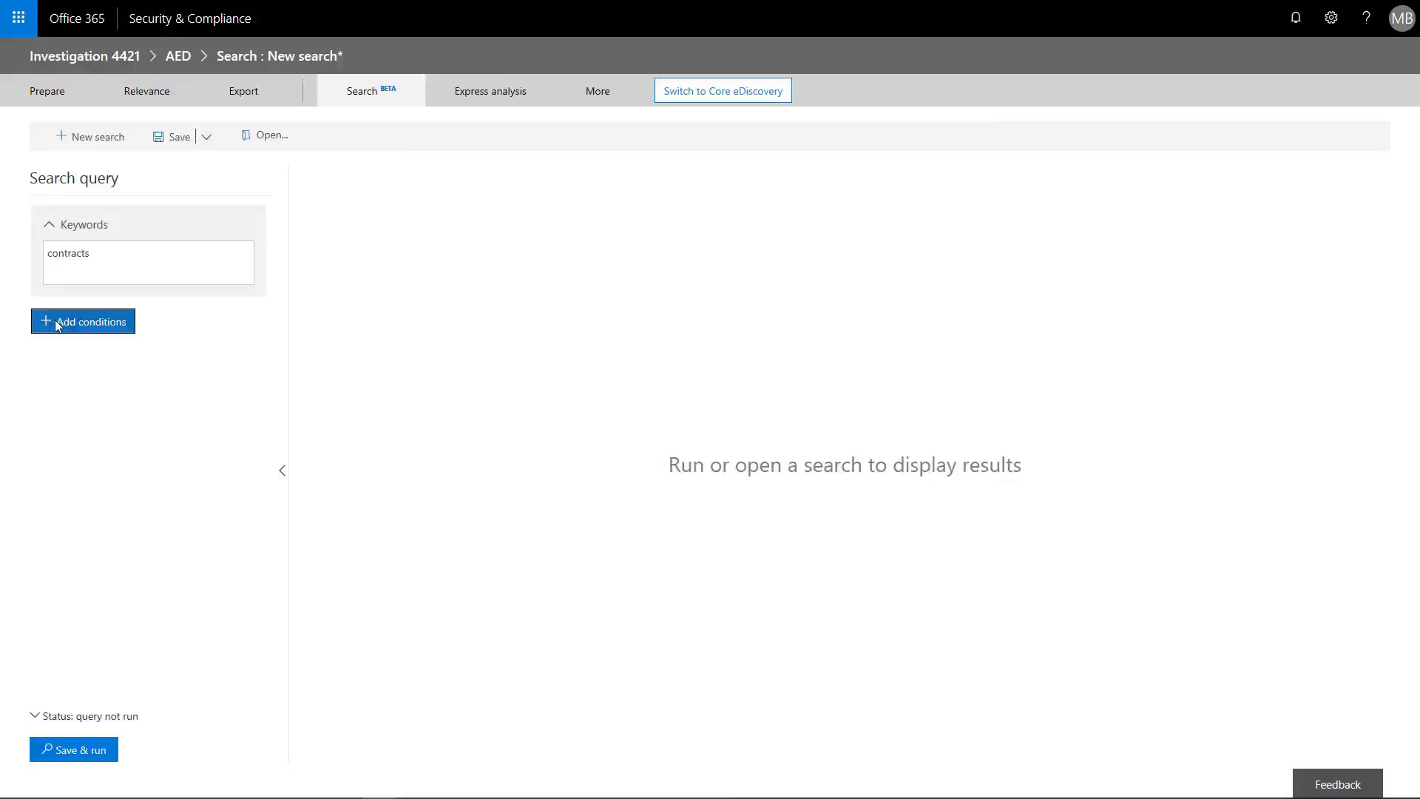
click(82, 320)
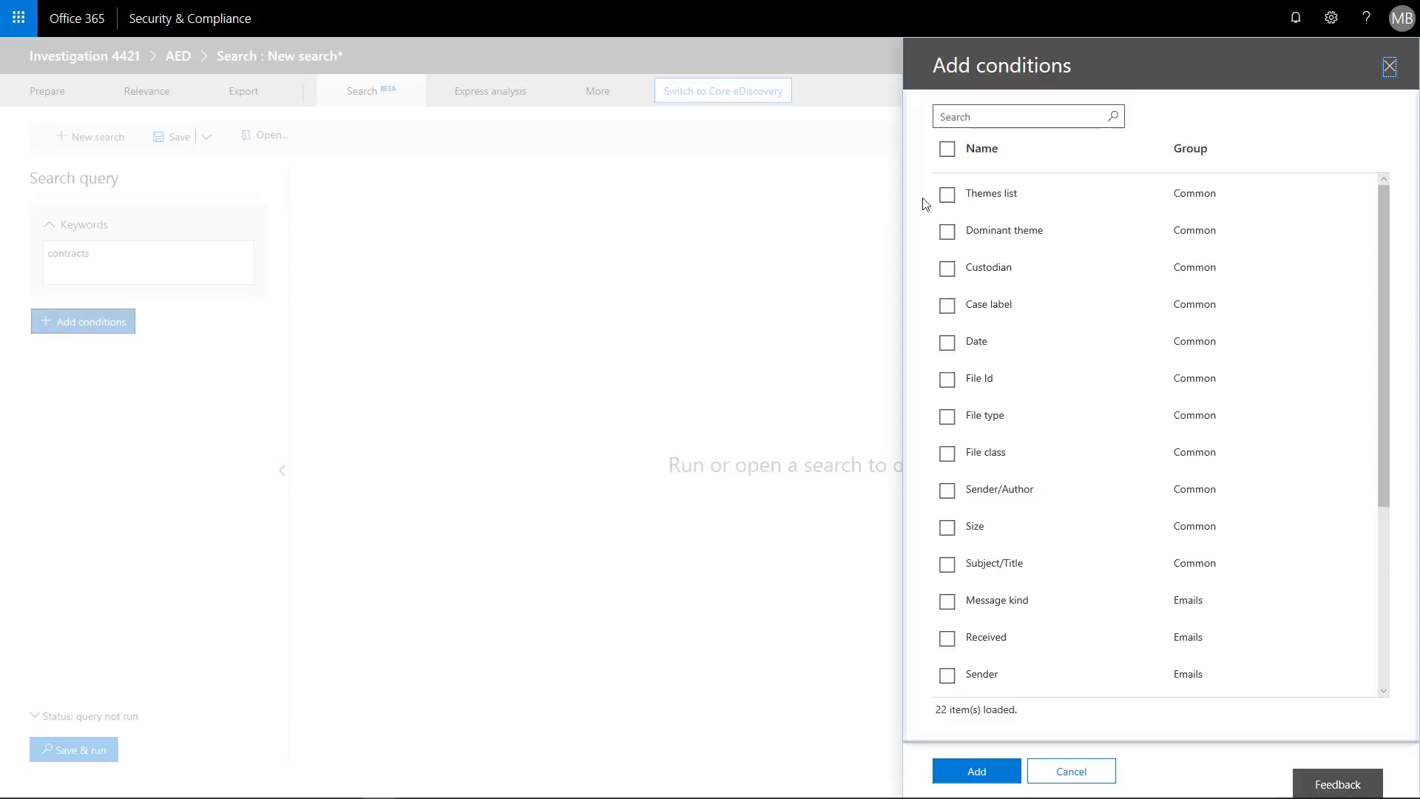
Step: Add the Themes list and File class conditions to the search query
click(947, 194)
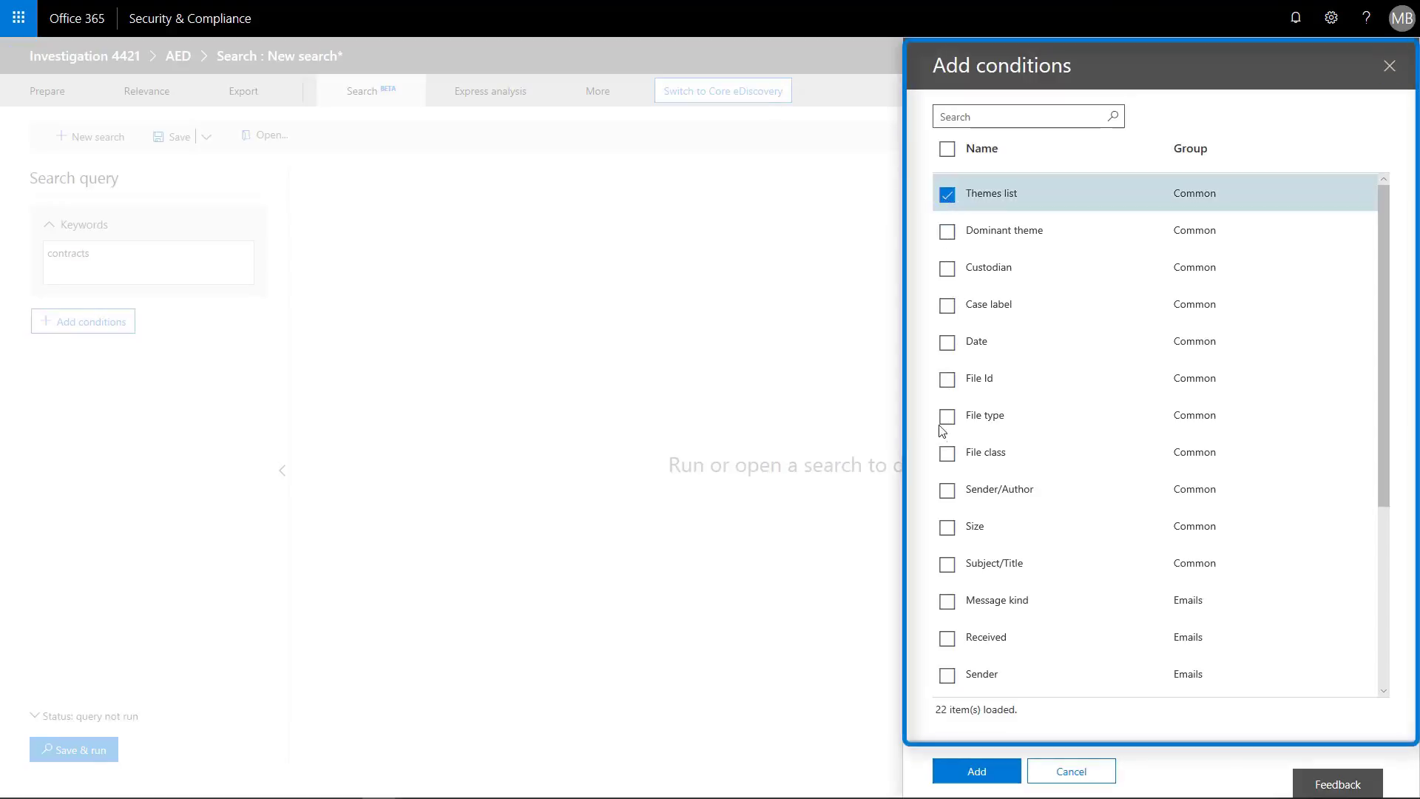
click(947, 453)
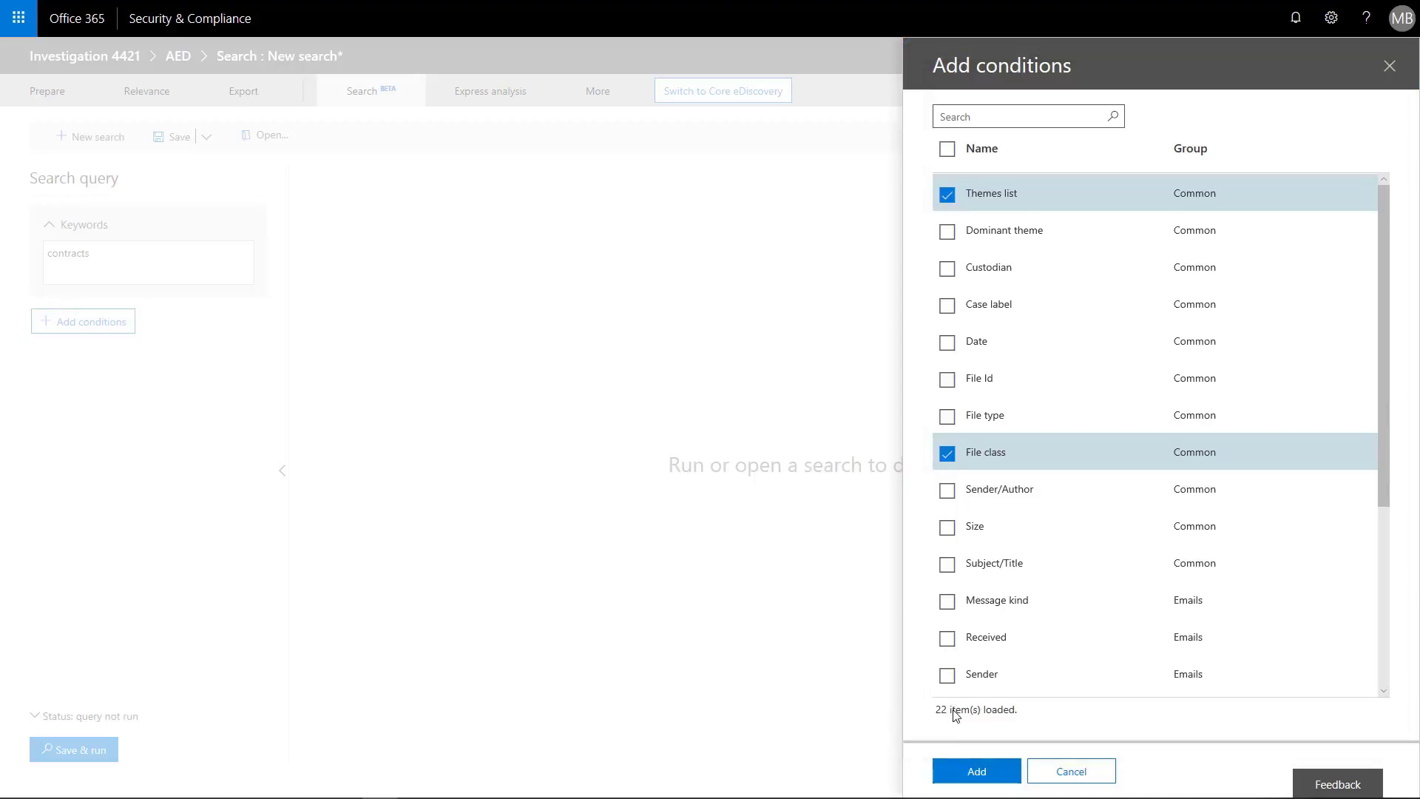
click(975, 771)
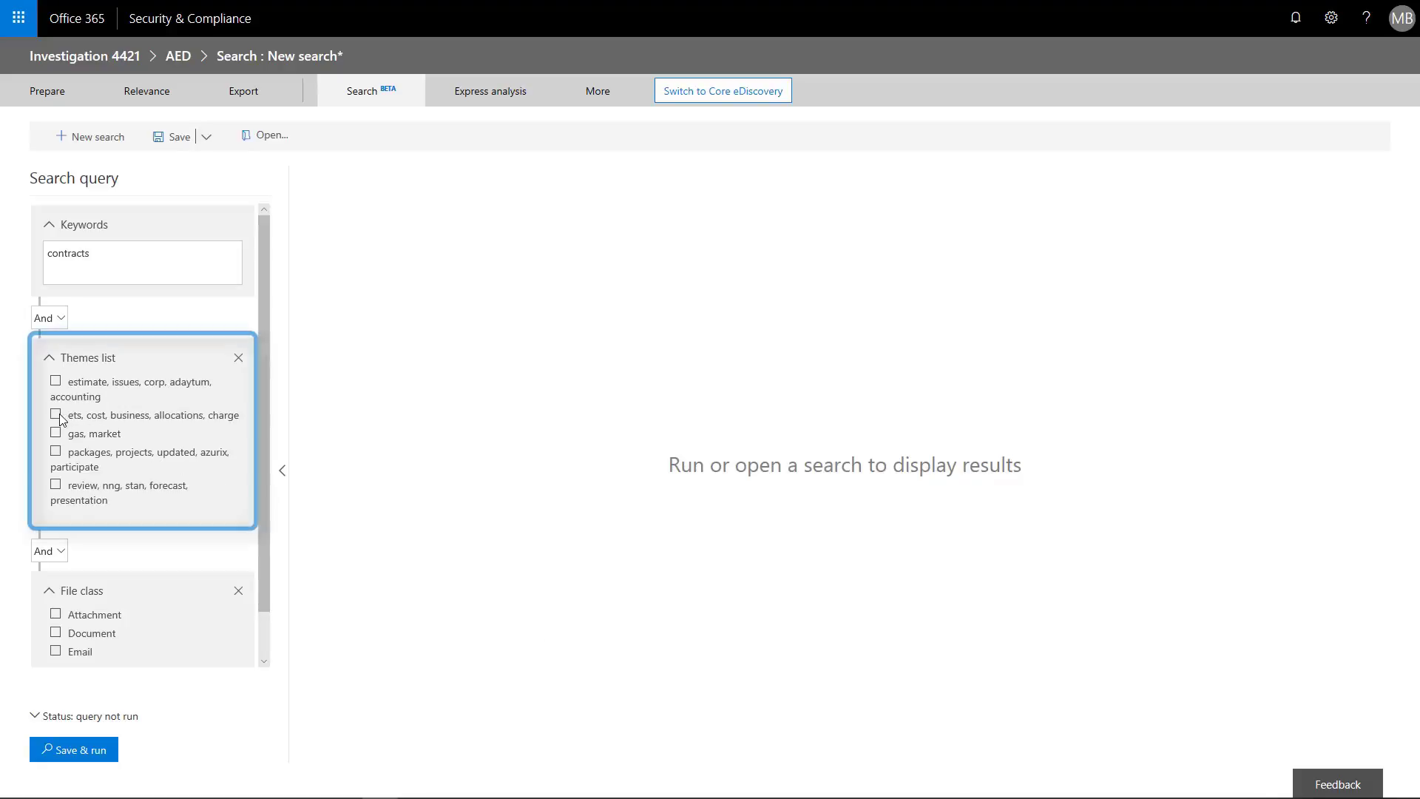
Step: Limit results to the cost and business theme and emails, then save and run as 'Lobbying'
click(56, 415)
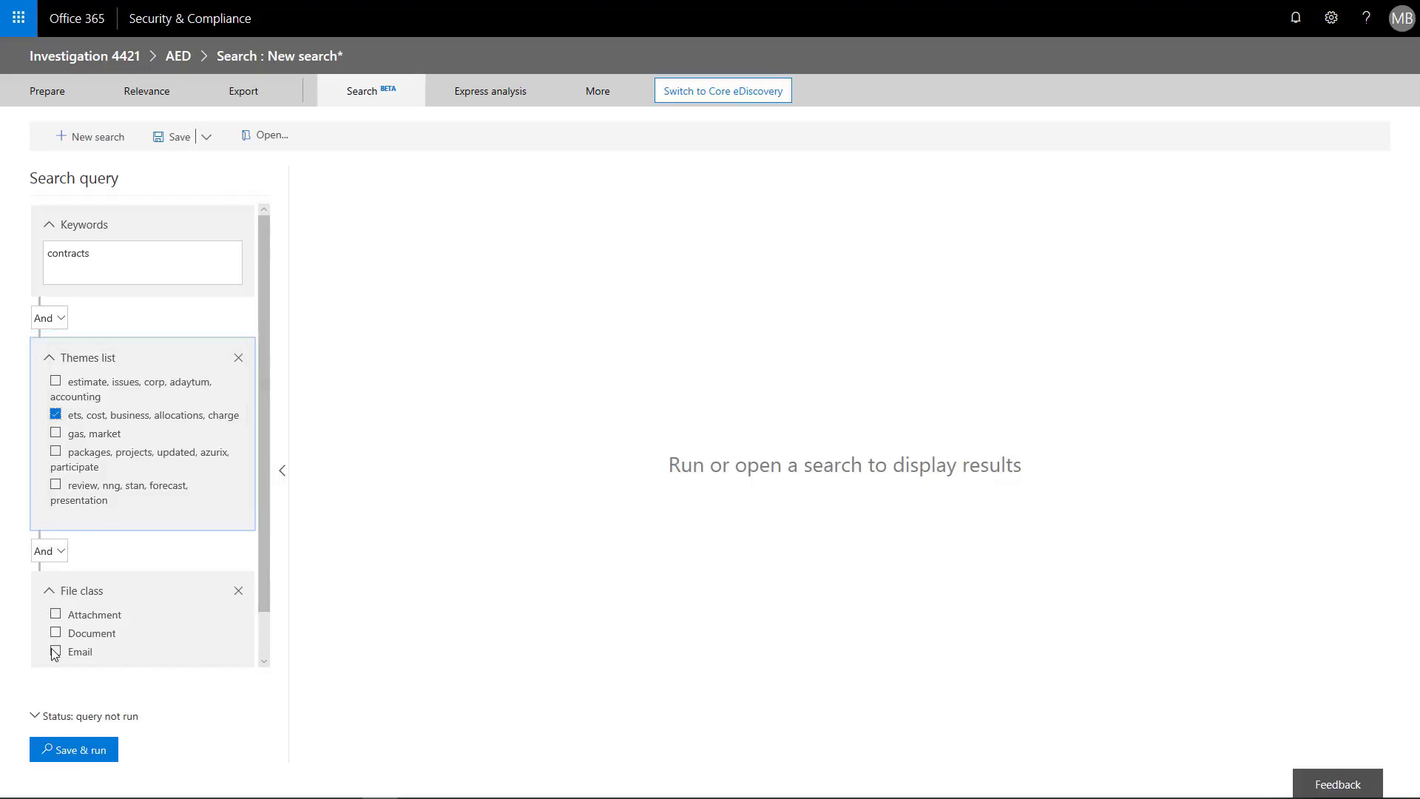
click(54, 651)
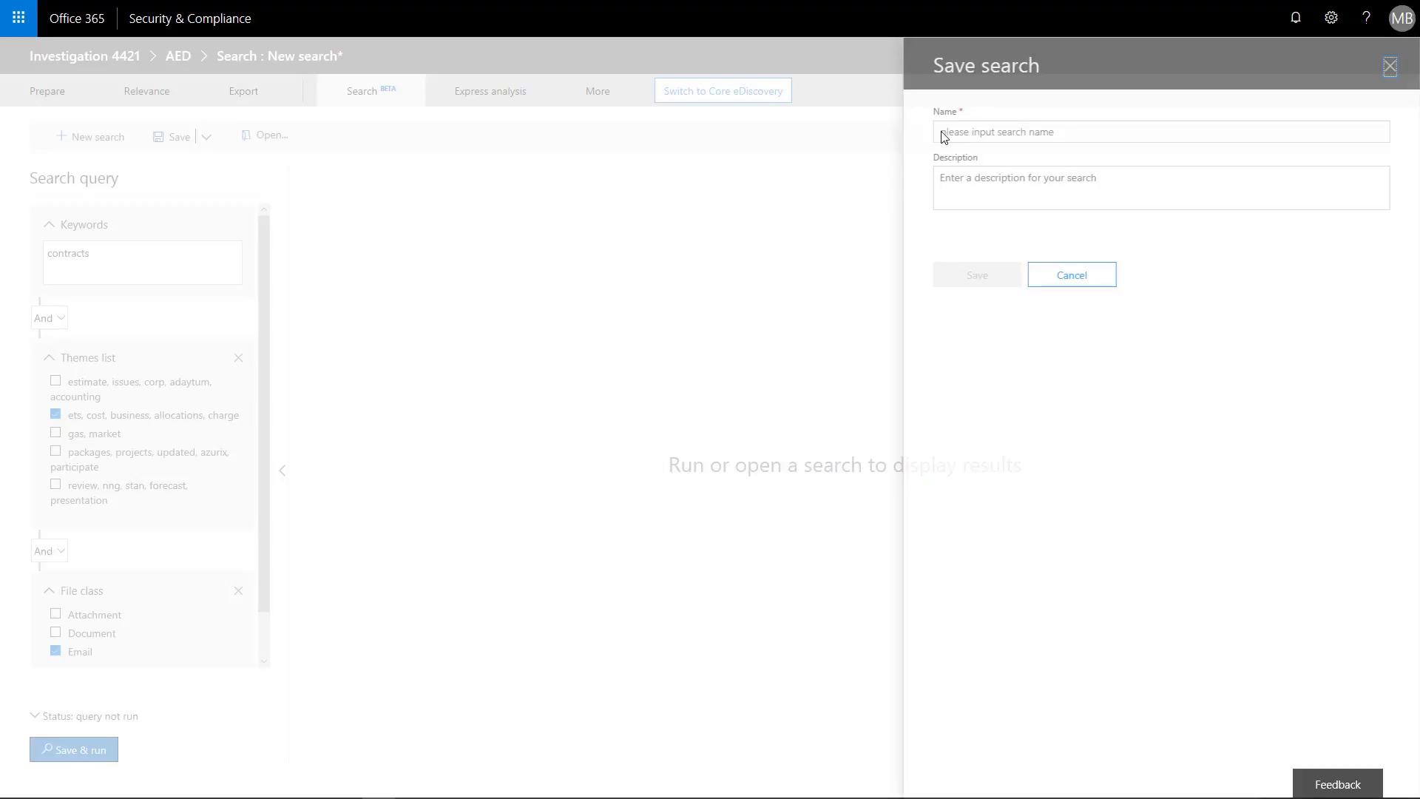
text(Lobbyin)
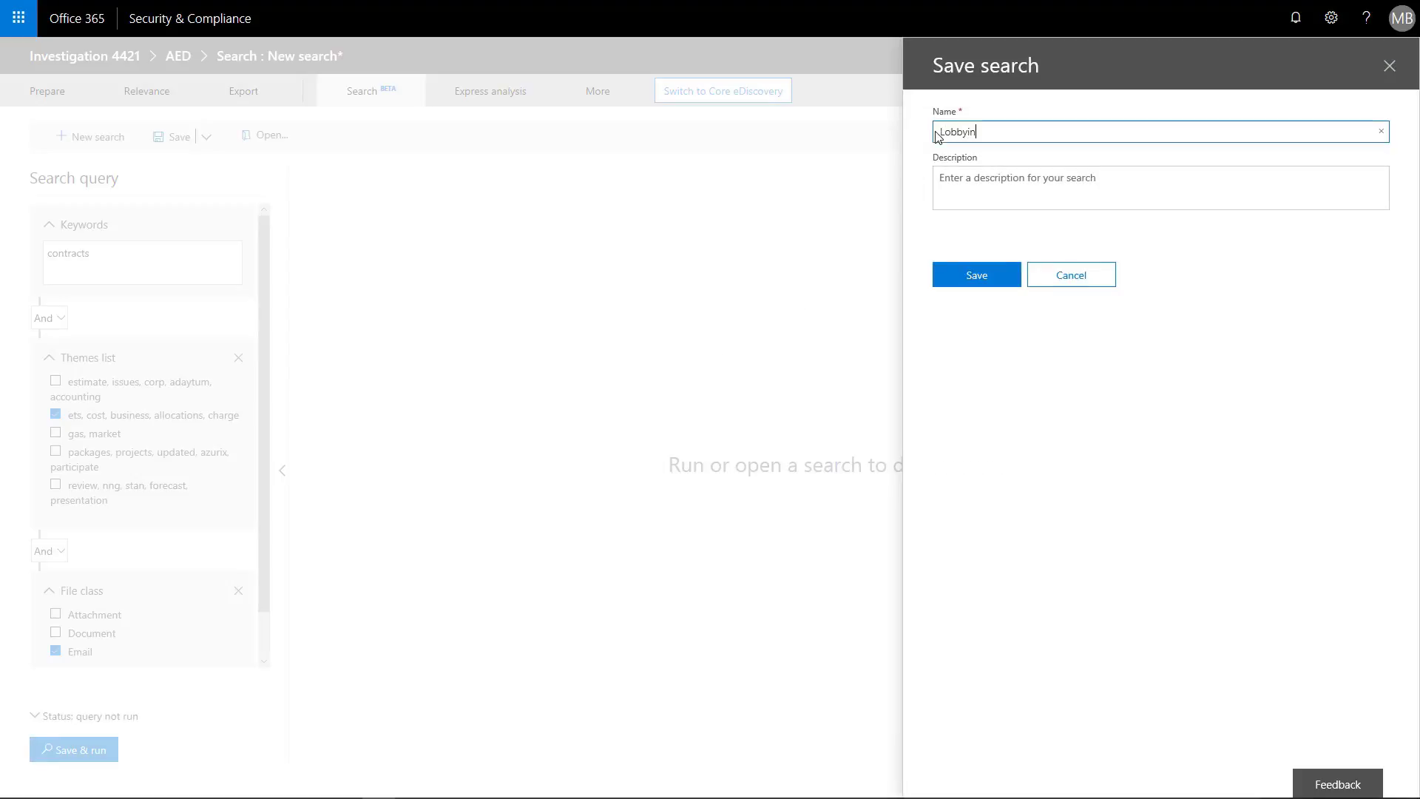
click(976, 274)
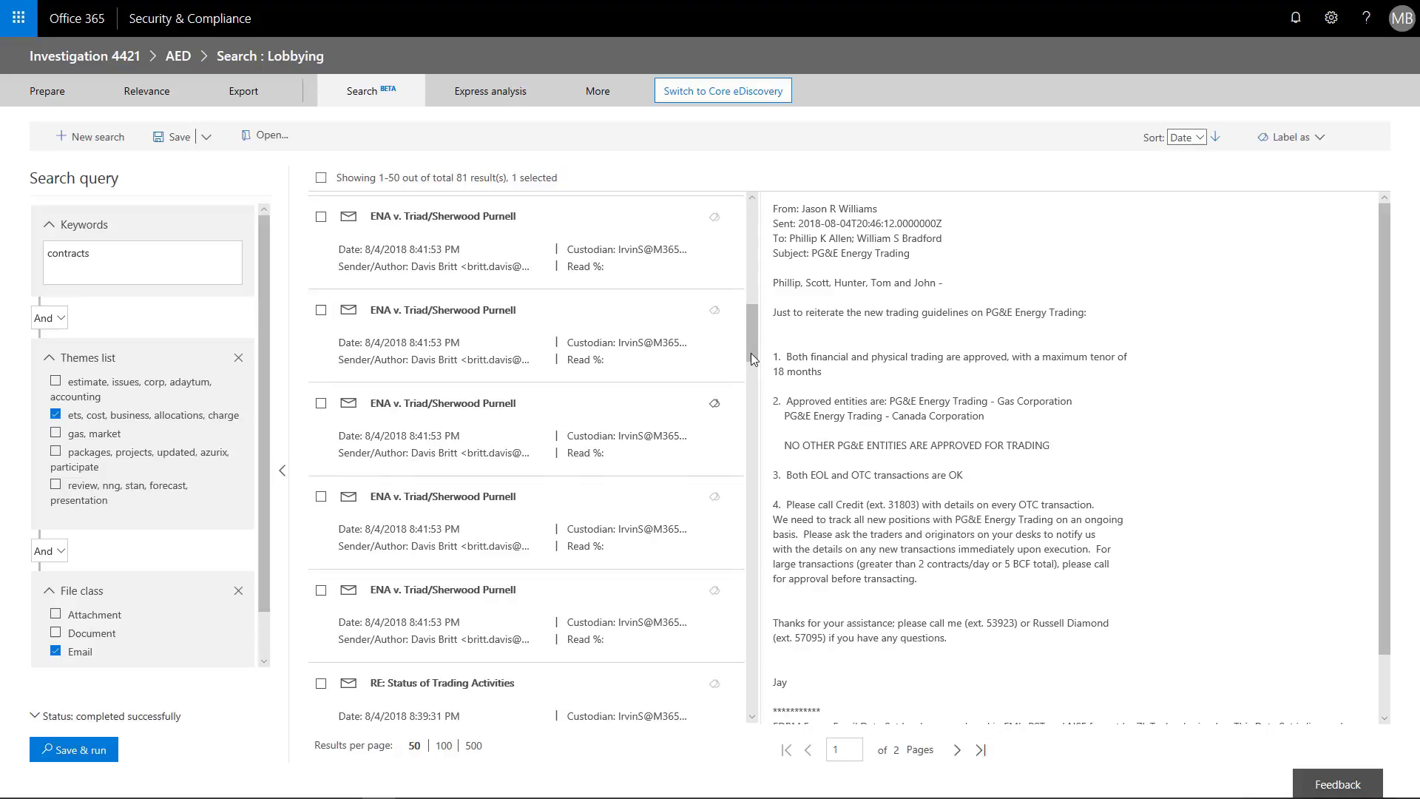
Step: Tick the Status of Trading Activities and G&A Function definitions emails and show label choices
click(320, 217)
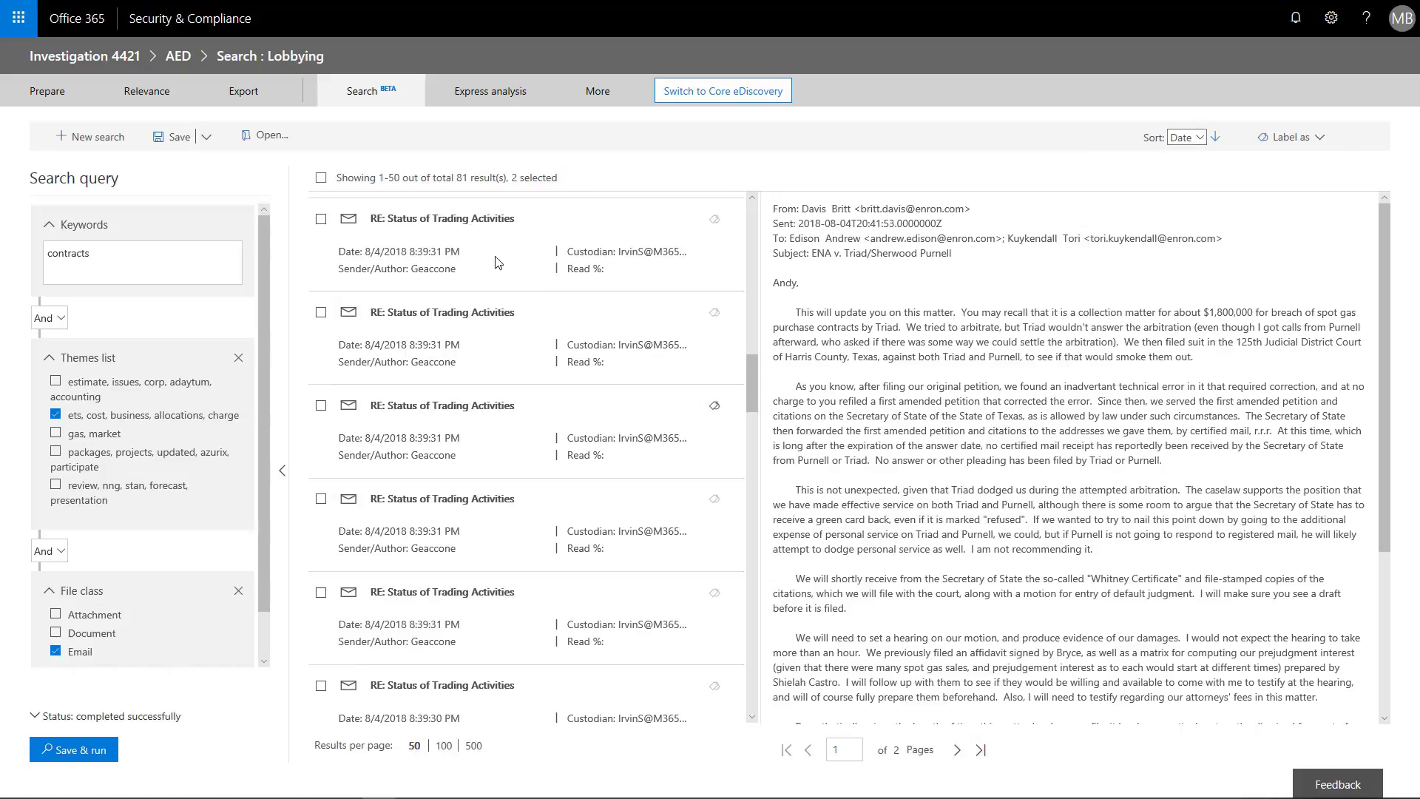
click(320, 218)
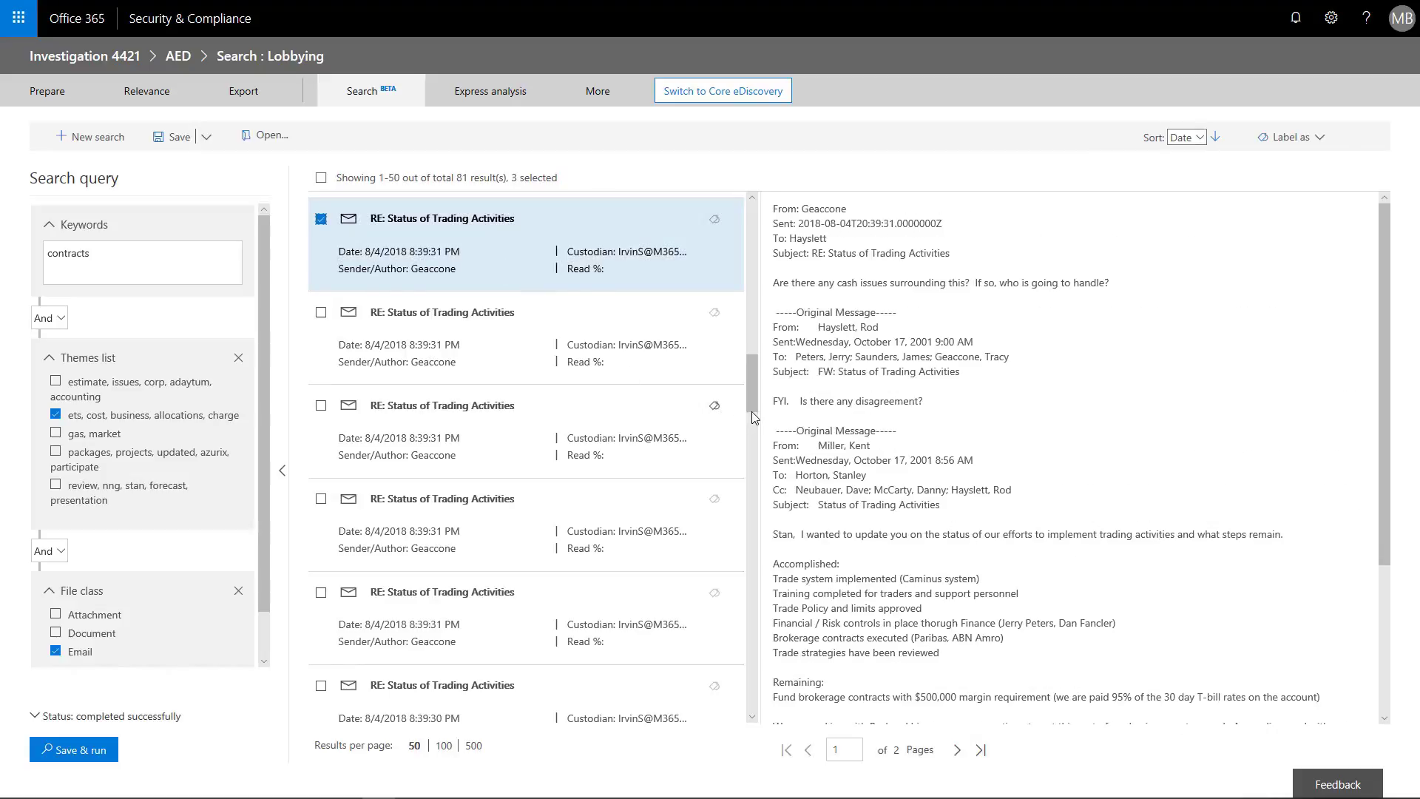
click(441, 316)
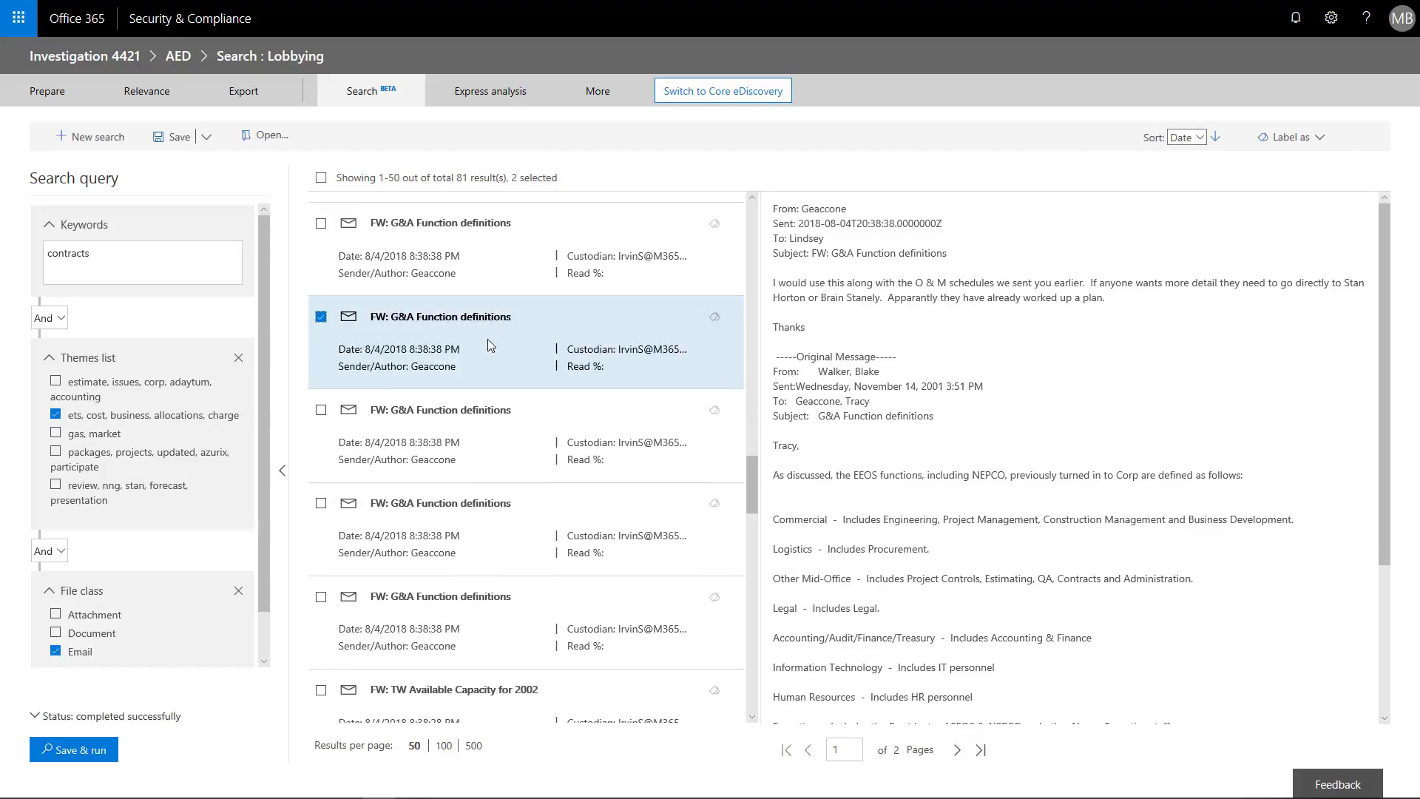
click(1291, 137)
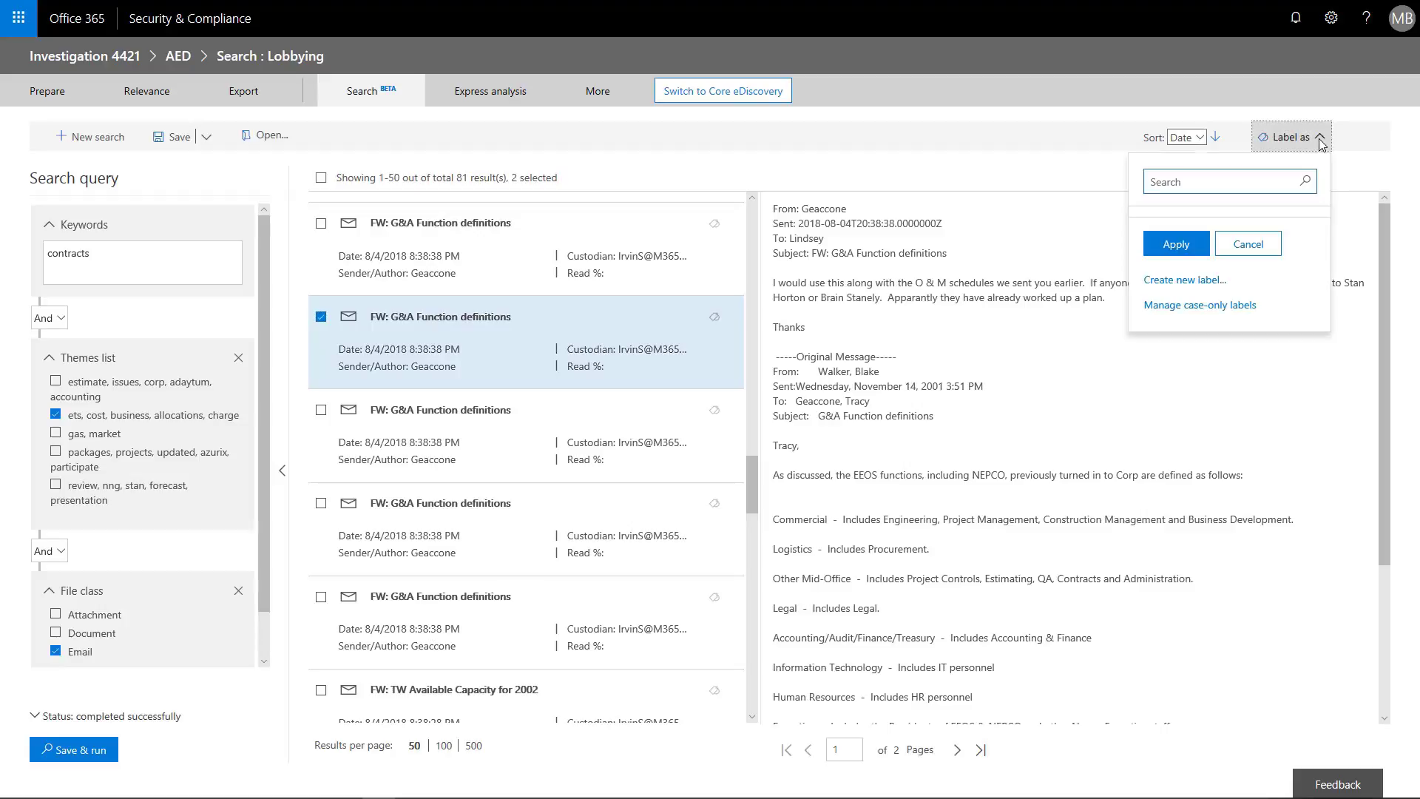
Step: Start a new label and name it 'High Priority'
click(1184, 280)
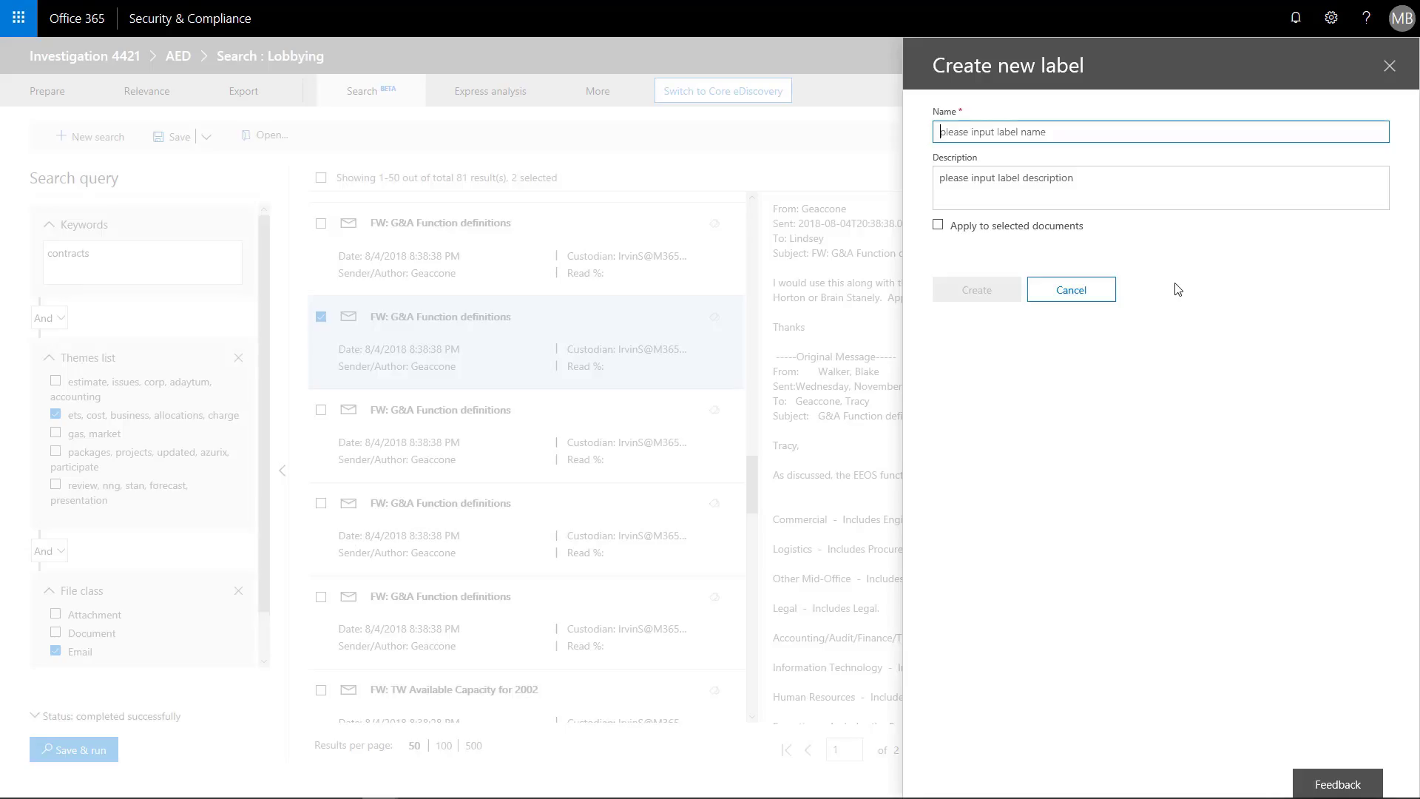
text(H)
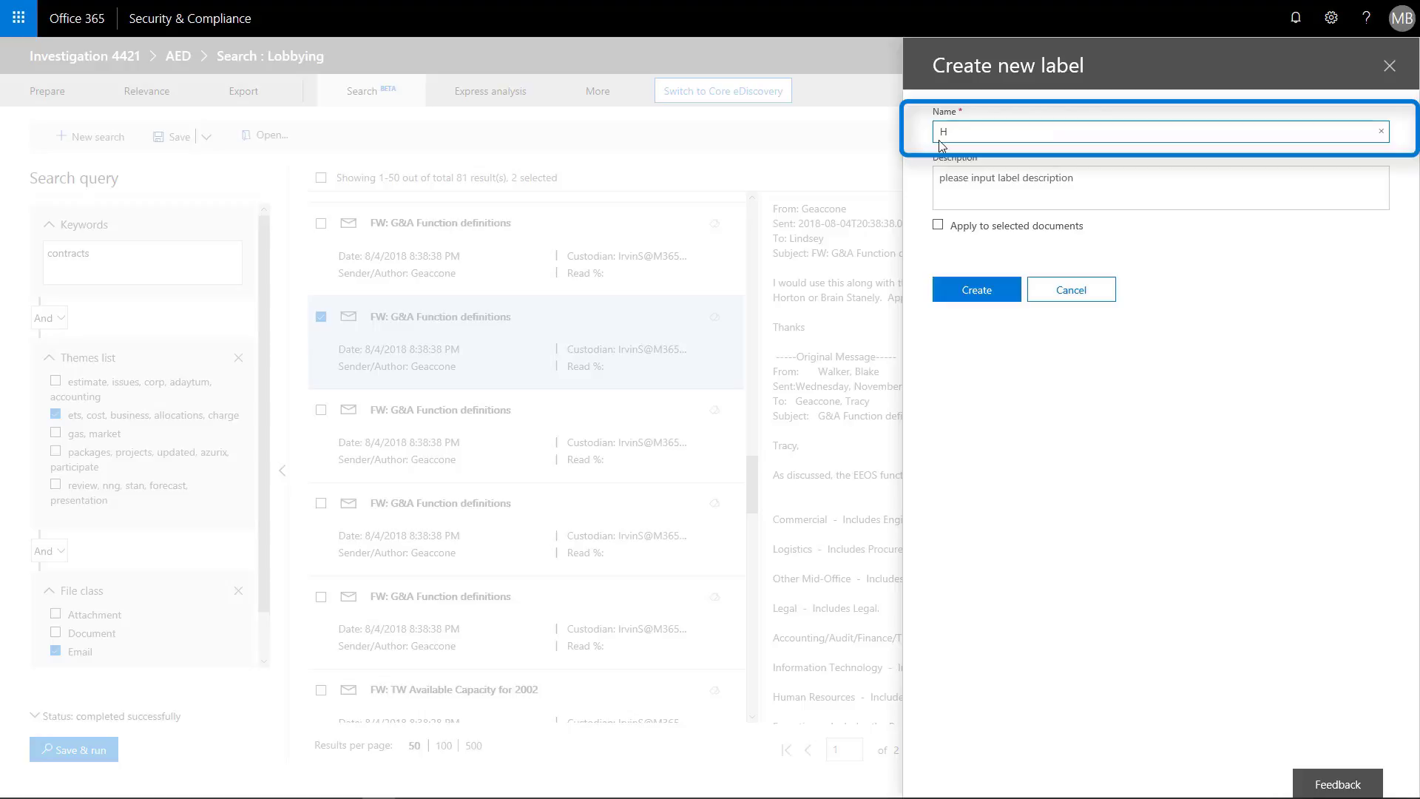
text(igh Prior)
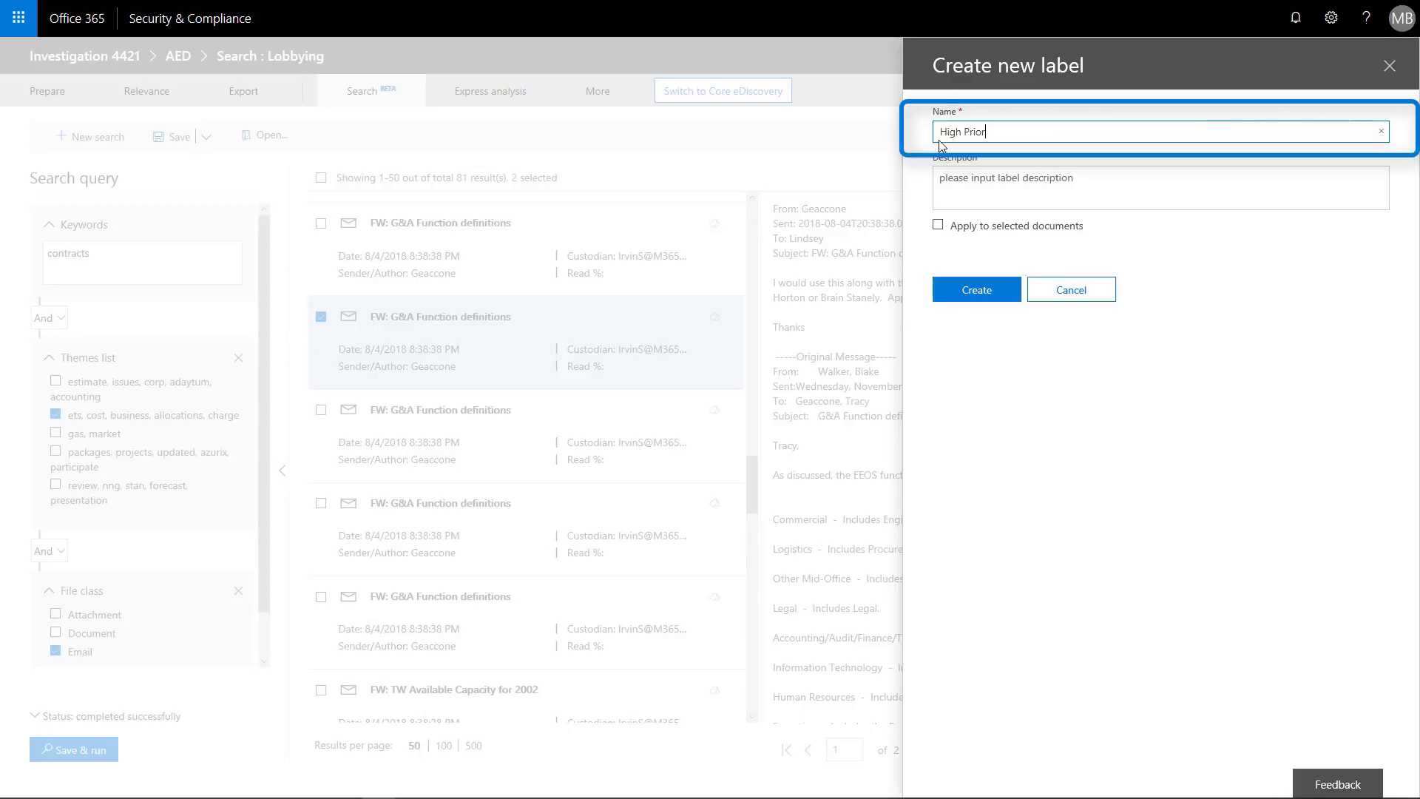
text(ity)
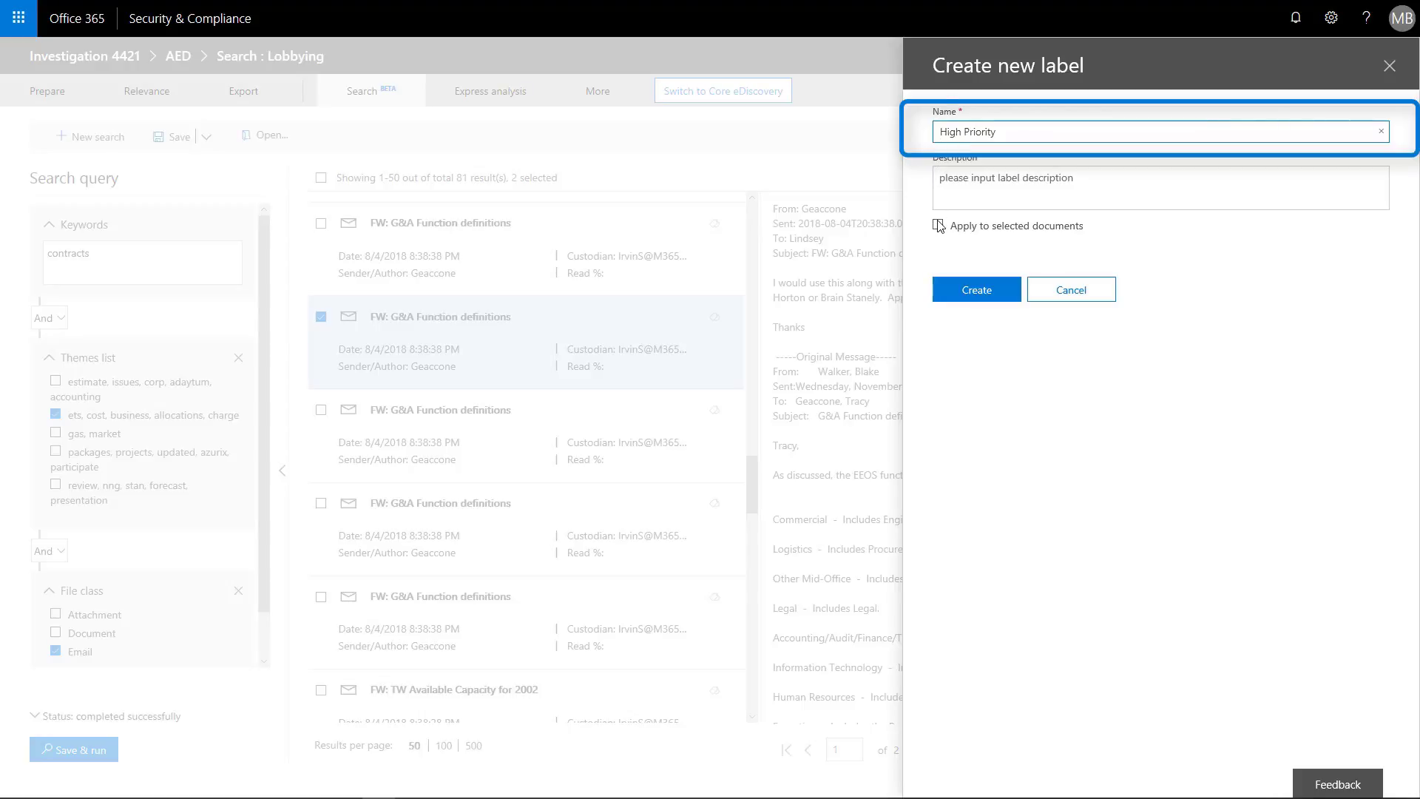